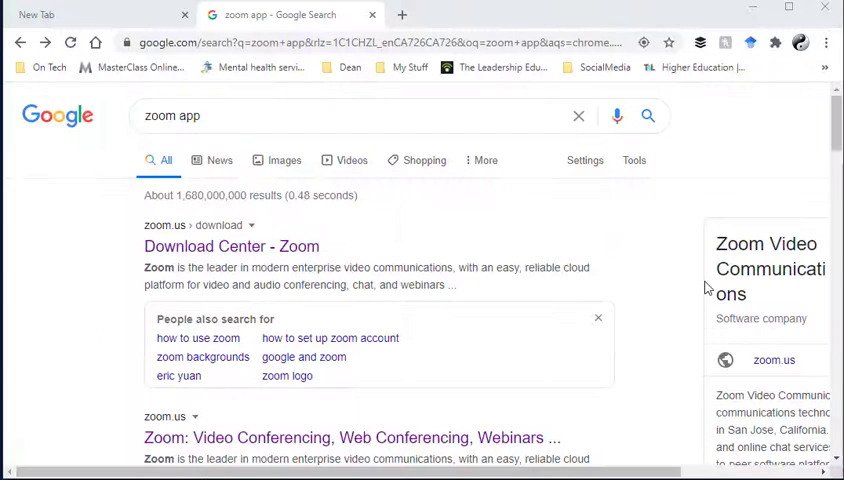
{"action": "mouse_move", "coordinate": [518, 300]}
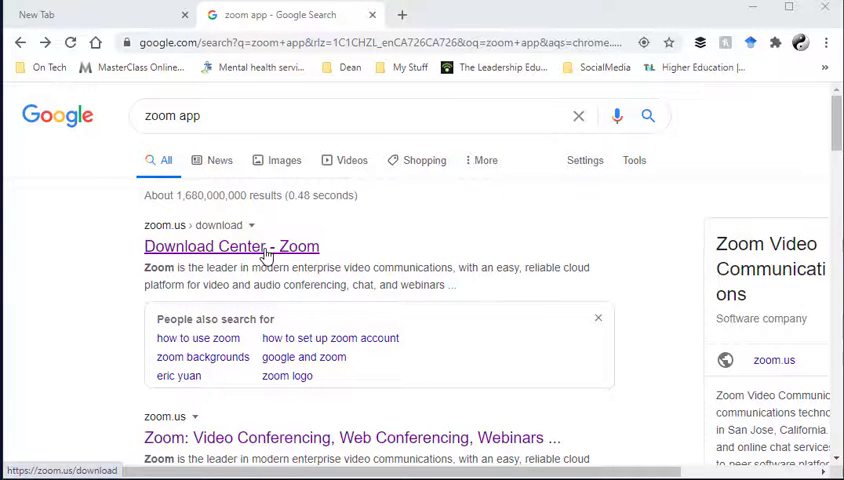
Step: Open Zoom's Download Center page from the 'zoom app' Google results
{"action": "left_click", "coordinate": [232, 246]}
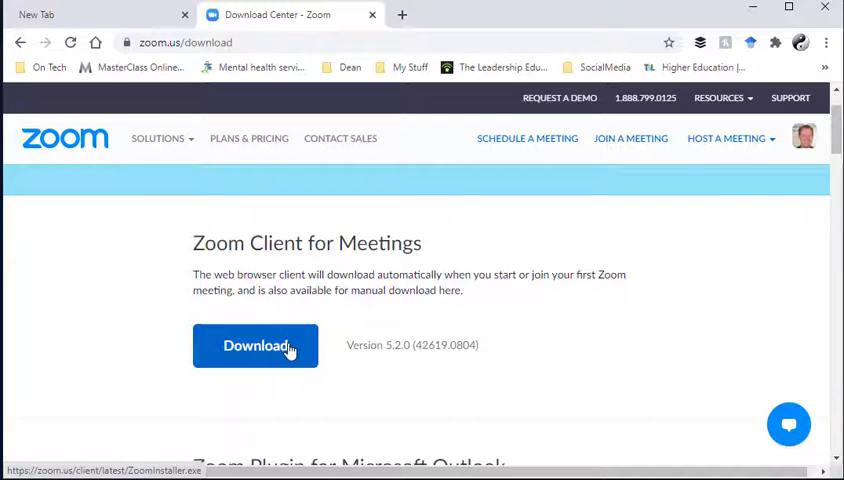
{"action": "mouse_move", "coordinate": [388, 358]}
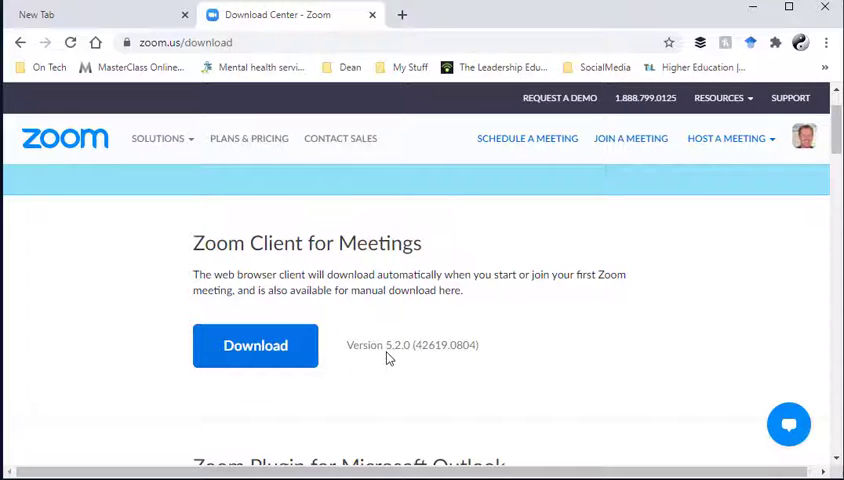
{"action": "mouse_move", "coordinate": [400, 360]}
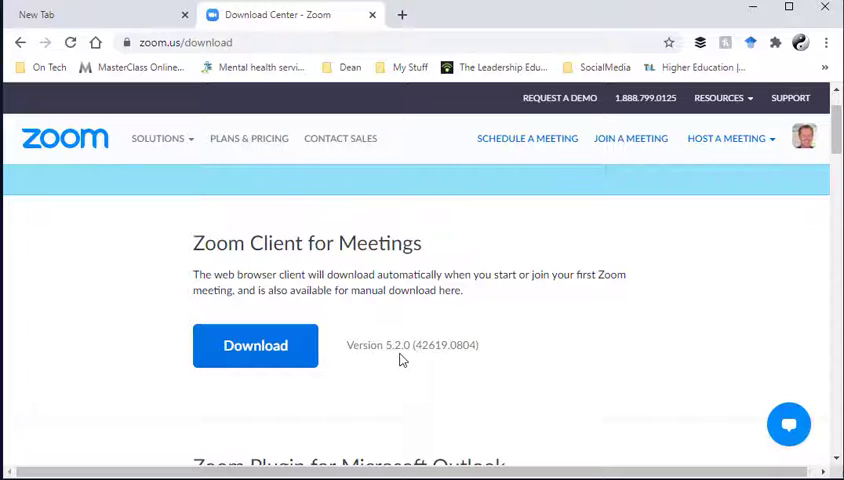
{"action": "mouse_move", "coordinate": [418, 374]}
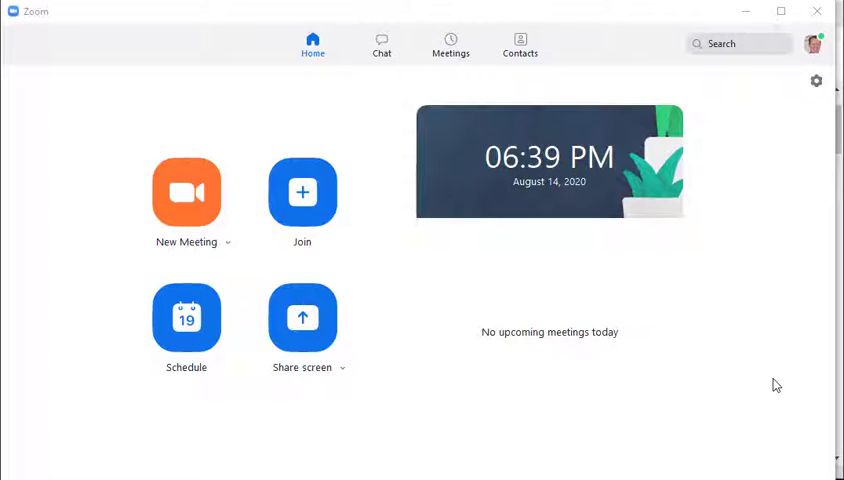
{"action": "mouse_move", "coordinate": [786, 158]}
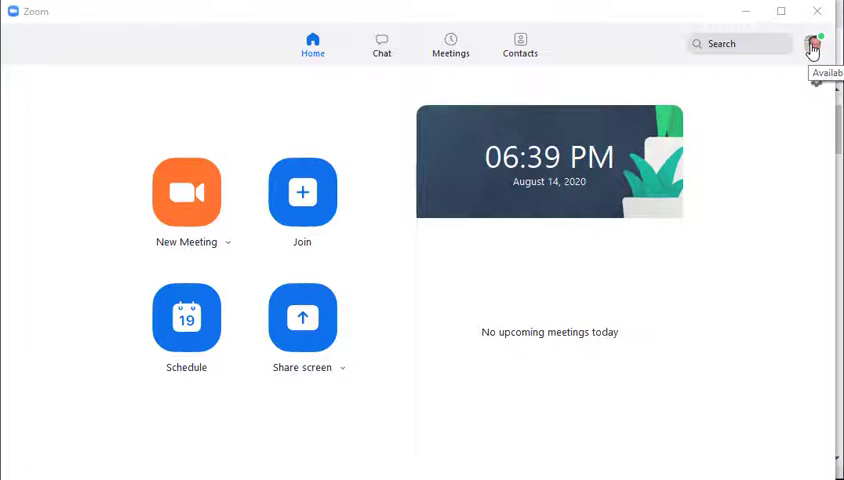
Step: Start a live video meeting from the Zoom home screen's profile options
{"action": "left_click", "coordinate": [816, 44]}
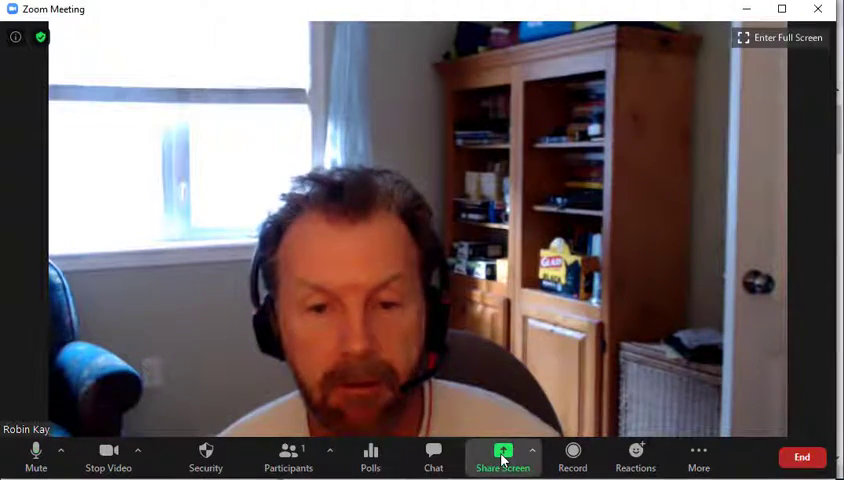
Step: Choose PowerPoint as Virtual Background from the Advanced sharing options
{"action": "left_click", "coordinate": [504, 456]}
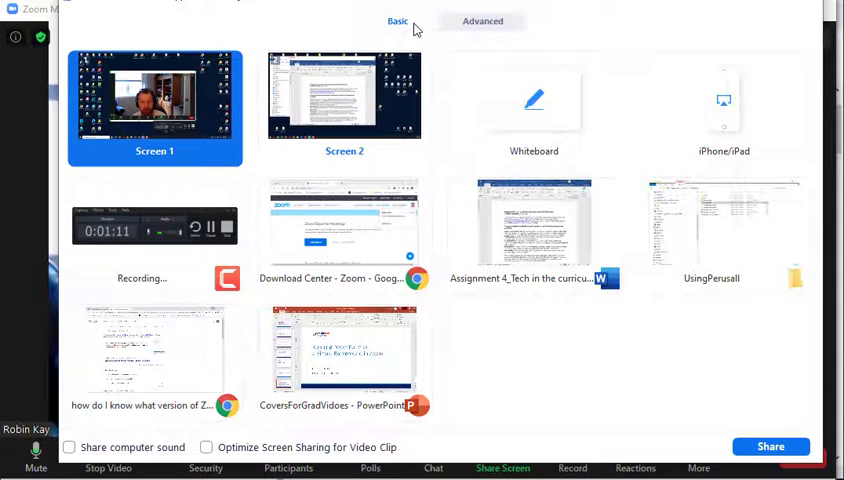
{"action": "left_click", "coordinate": [484, 20]}
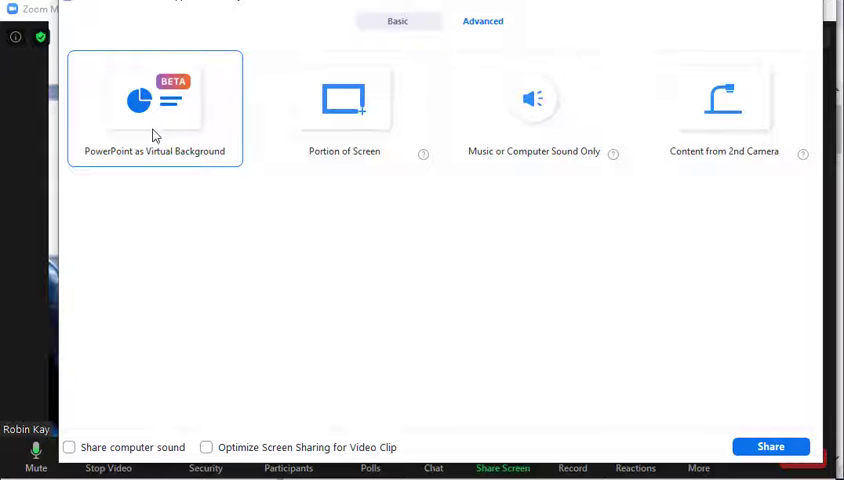
{"action": "left_click", "coordinate": [154, 108]}
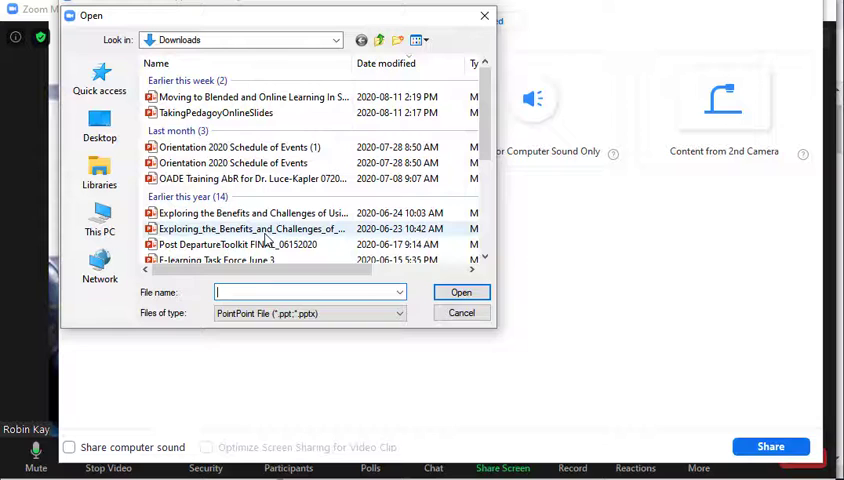
{"action": "mouse_move", "coordinate": [250, 96]}
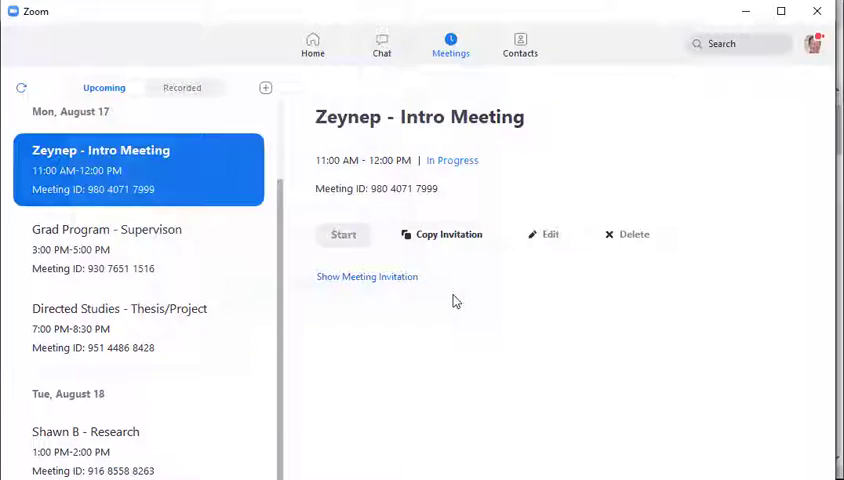
Step: Pick the PowerPoint deck from Downloads so its welcome slide becomes the background
{"action": "left_click", "coordinate": [344, 234]}
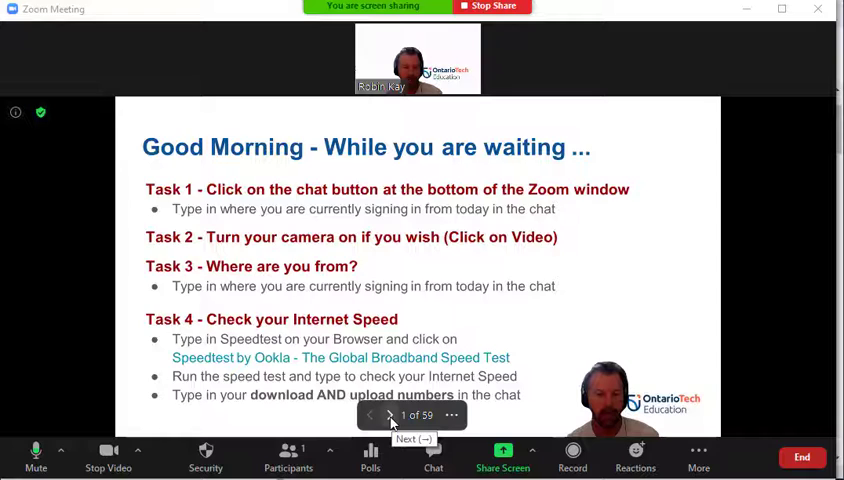
Step: Advance the background deck two slides to slide 3, 'Introduction - Version 1'
{"action": "left_click", "coordinate": [392, 416]}
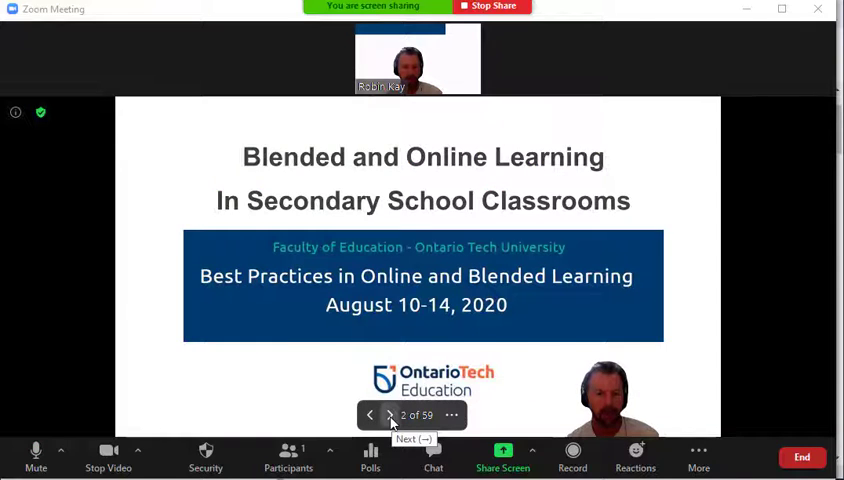
{"action": "left_click", "coordinate": [390, 416]}
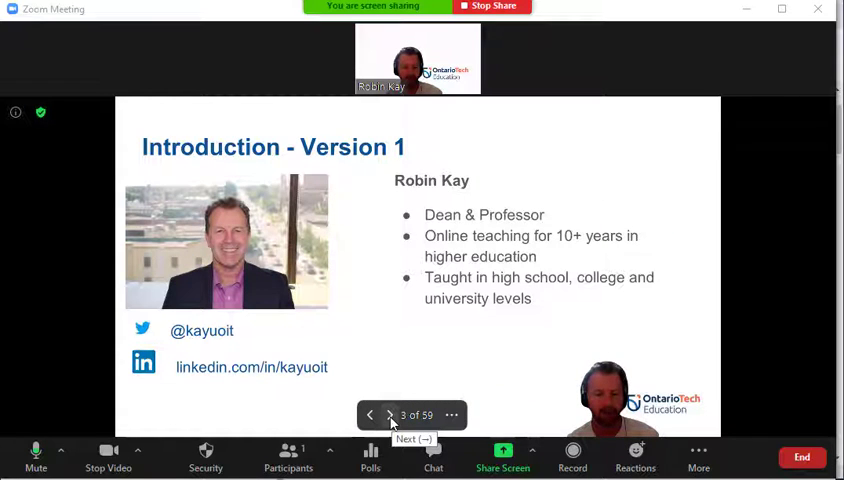